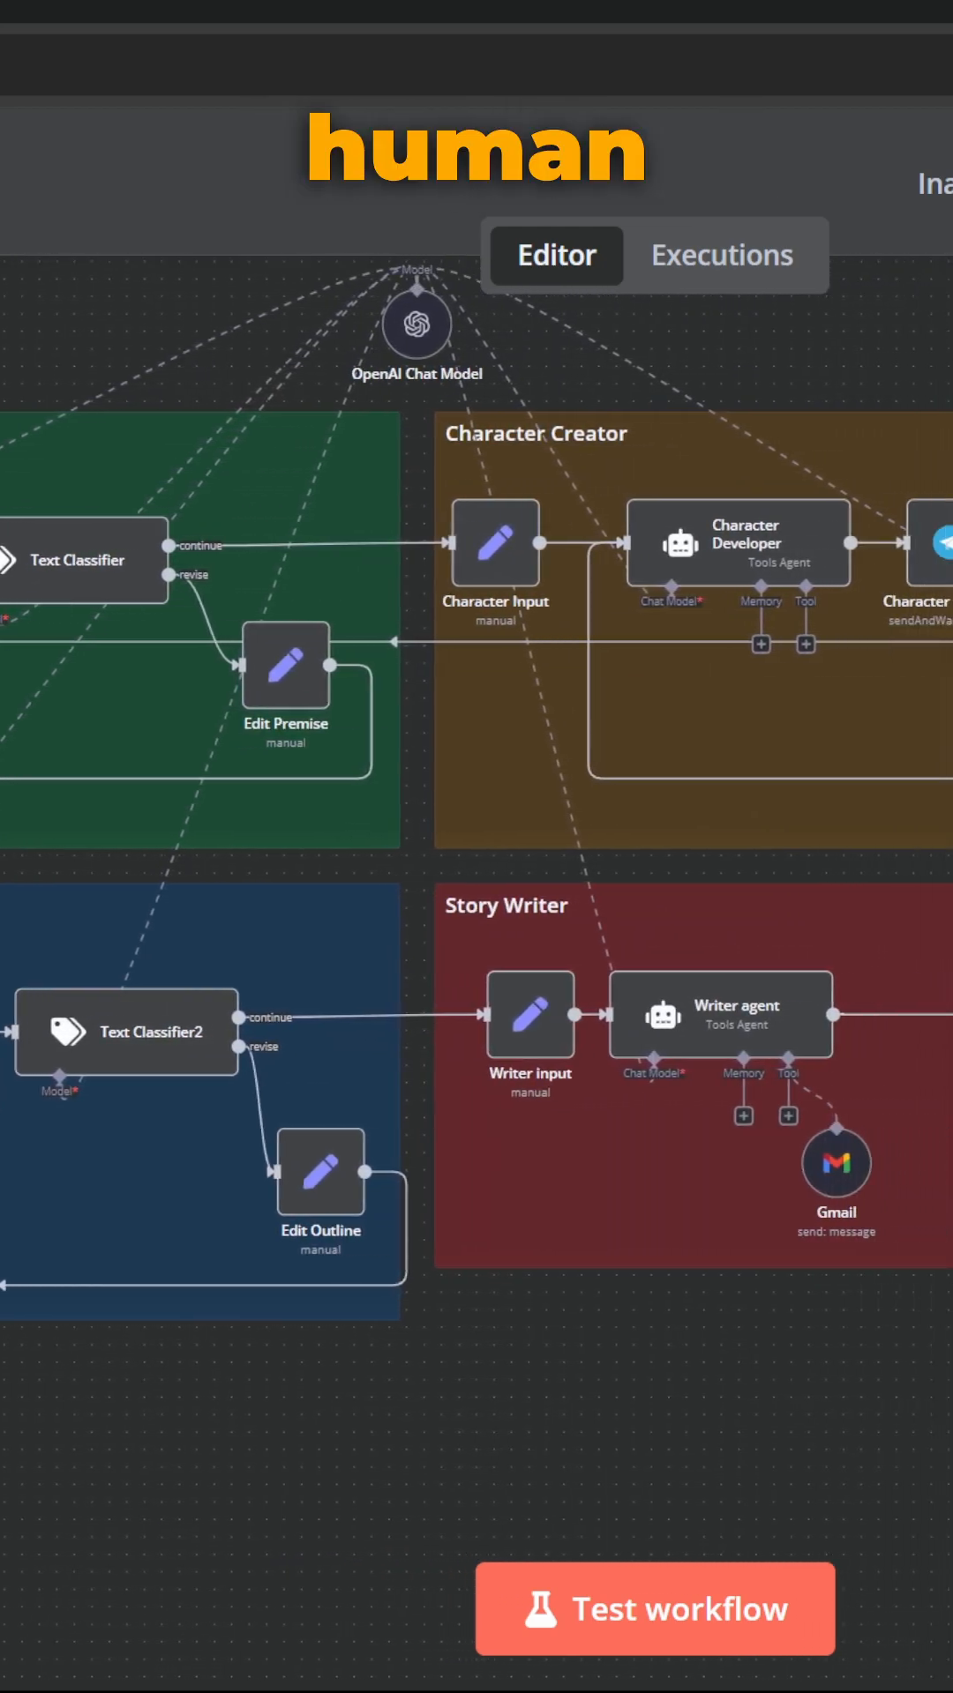
Step: Submit 'Continue' on the premise response form to accept the proposed story premise
click(652, 1609)
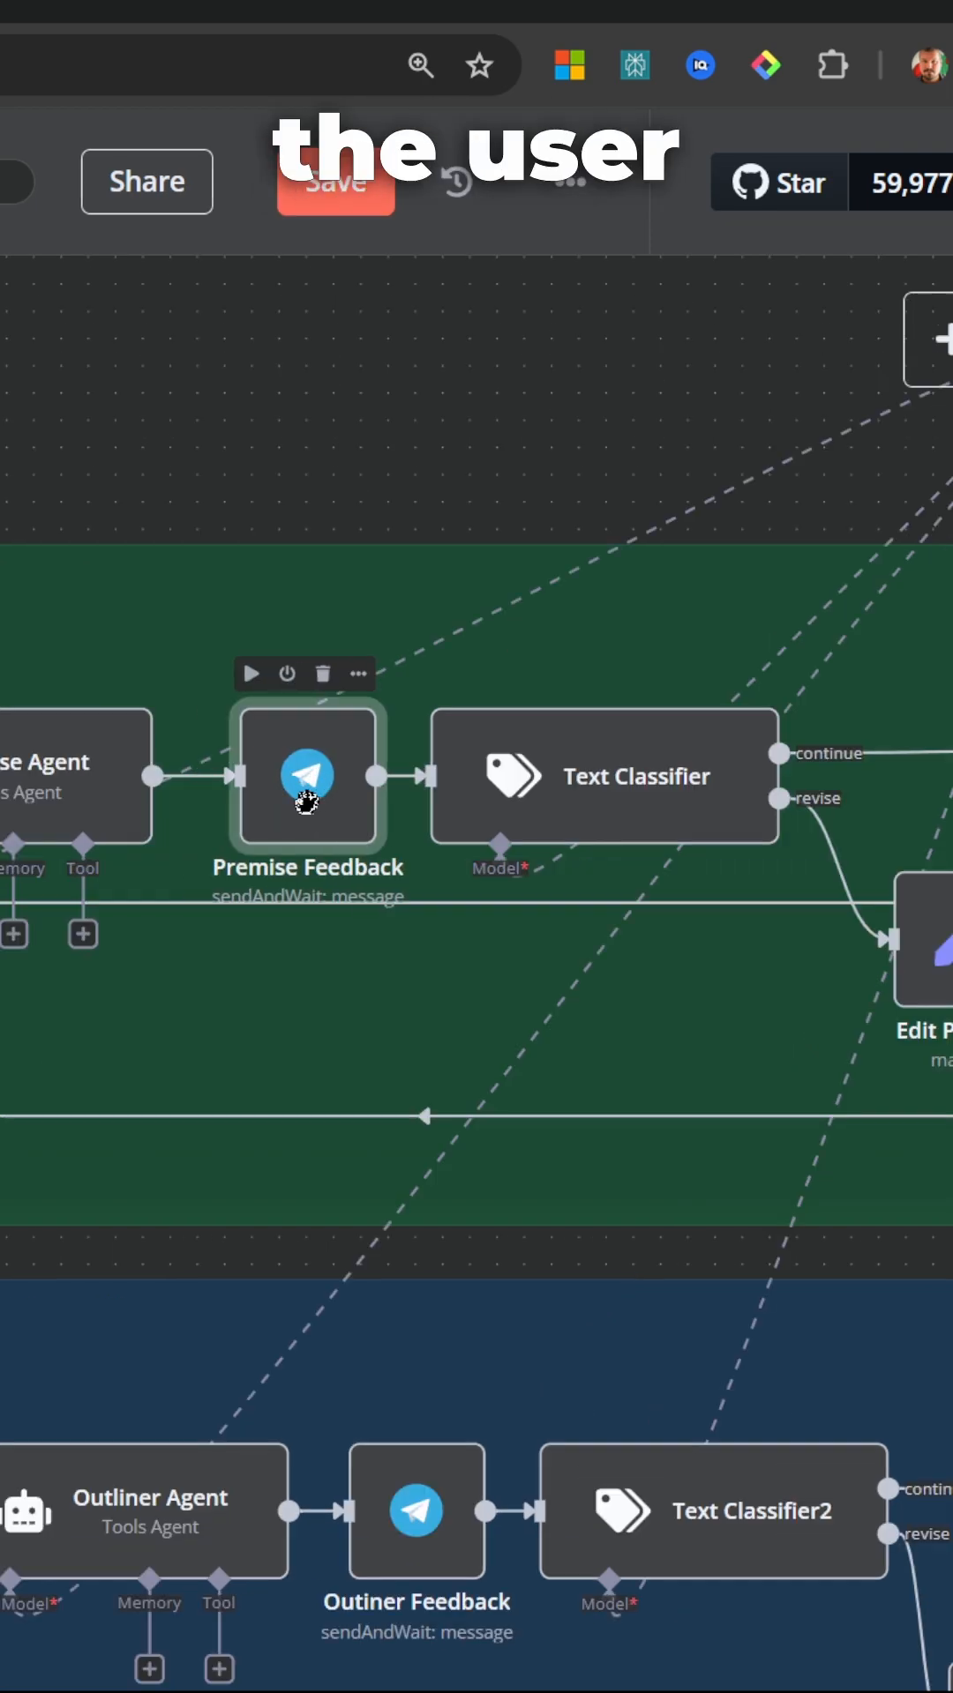
click(300, 465)
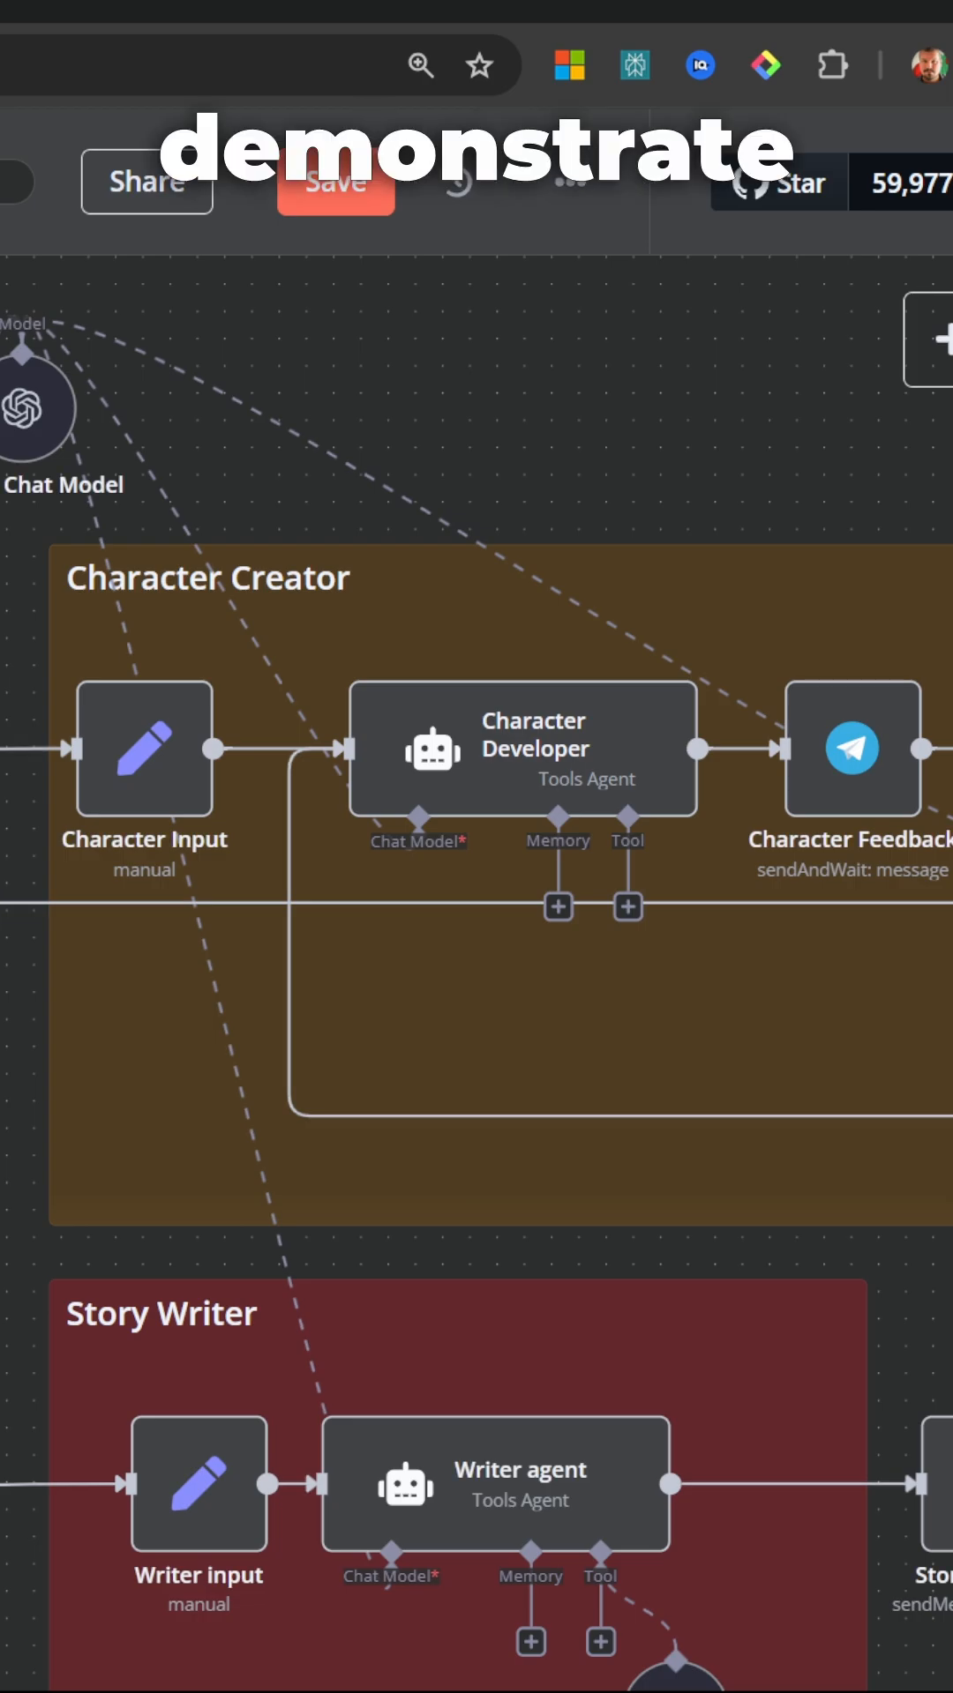
click(438, 14)
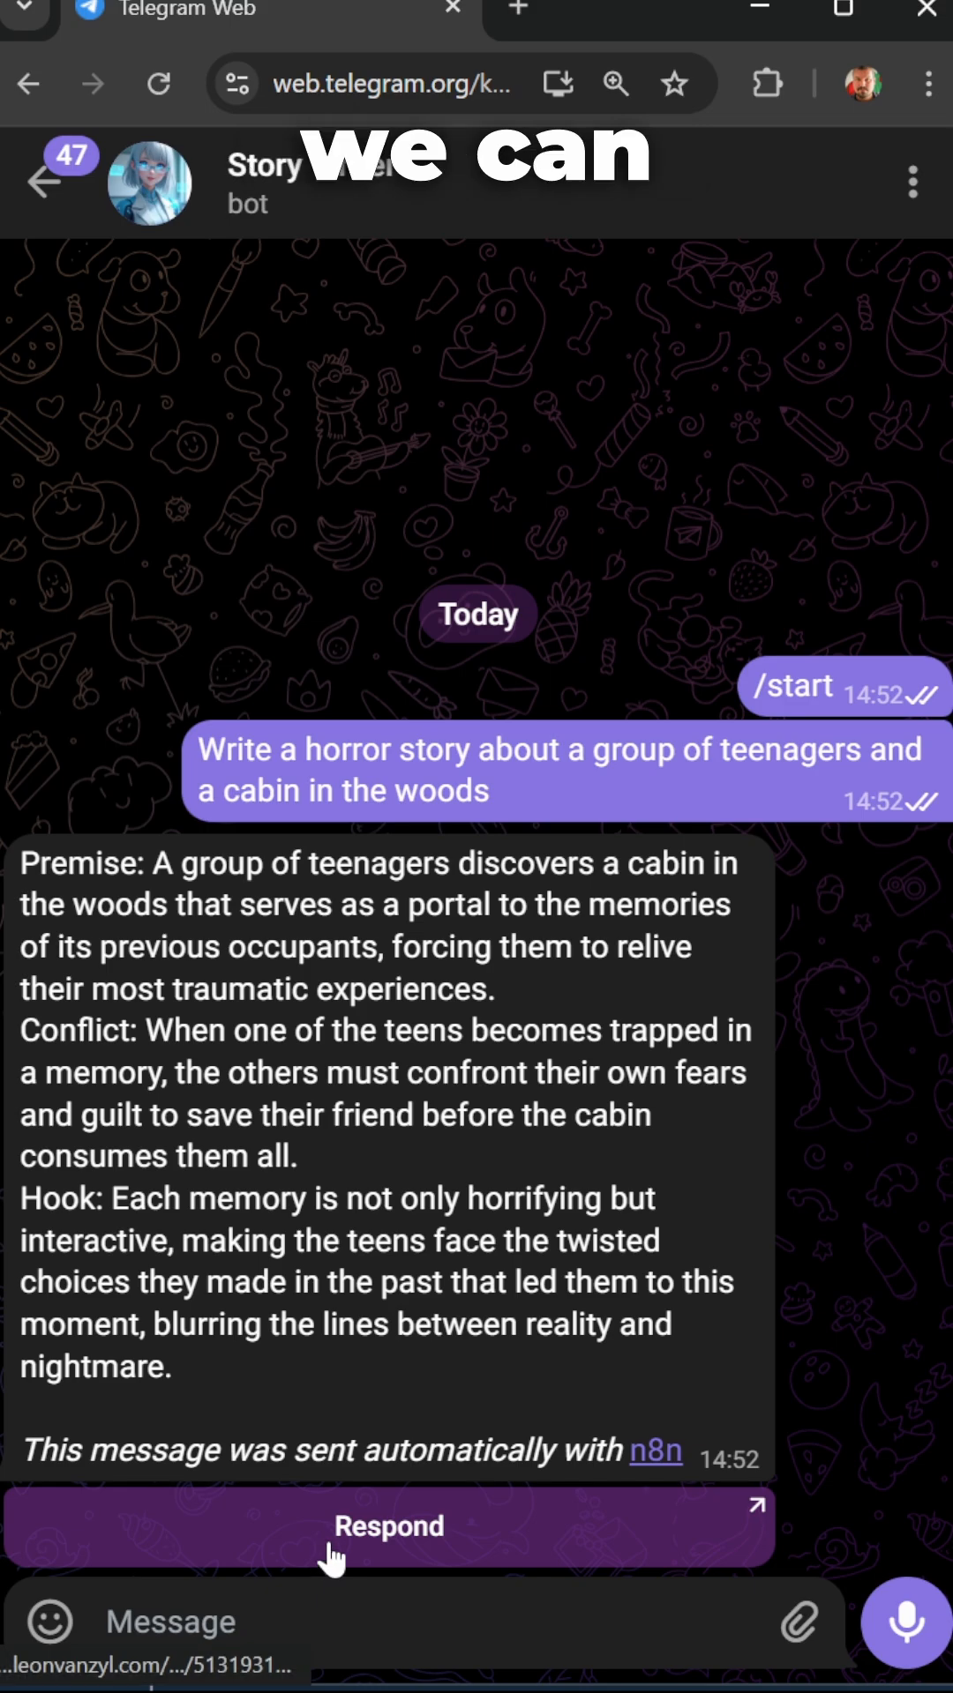
click(389, 1526)
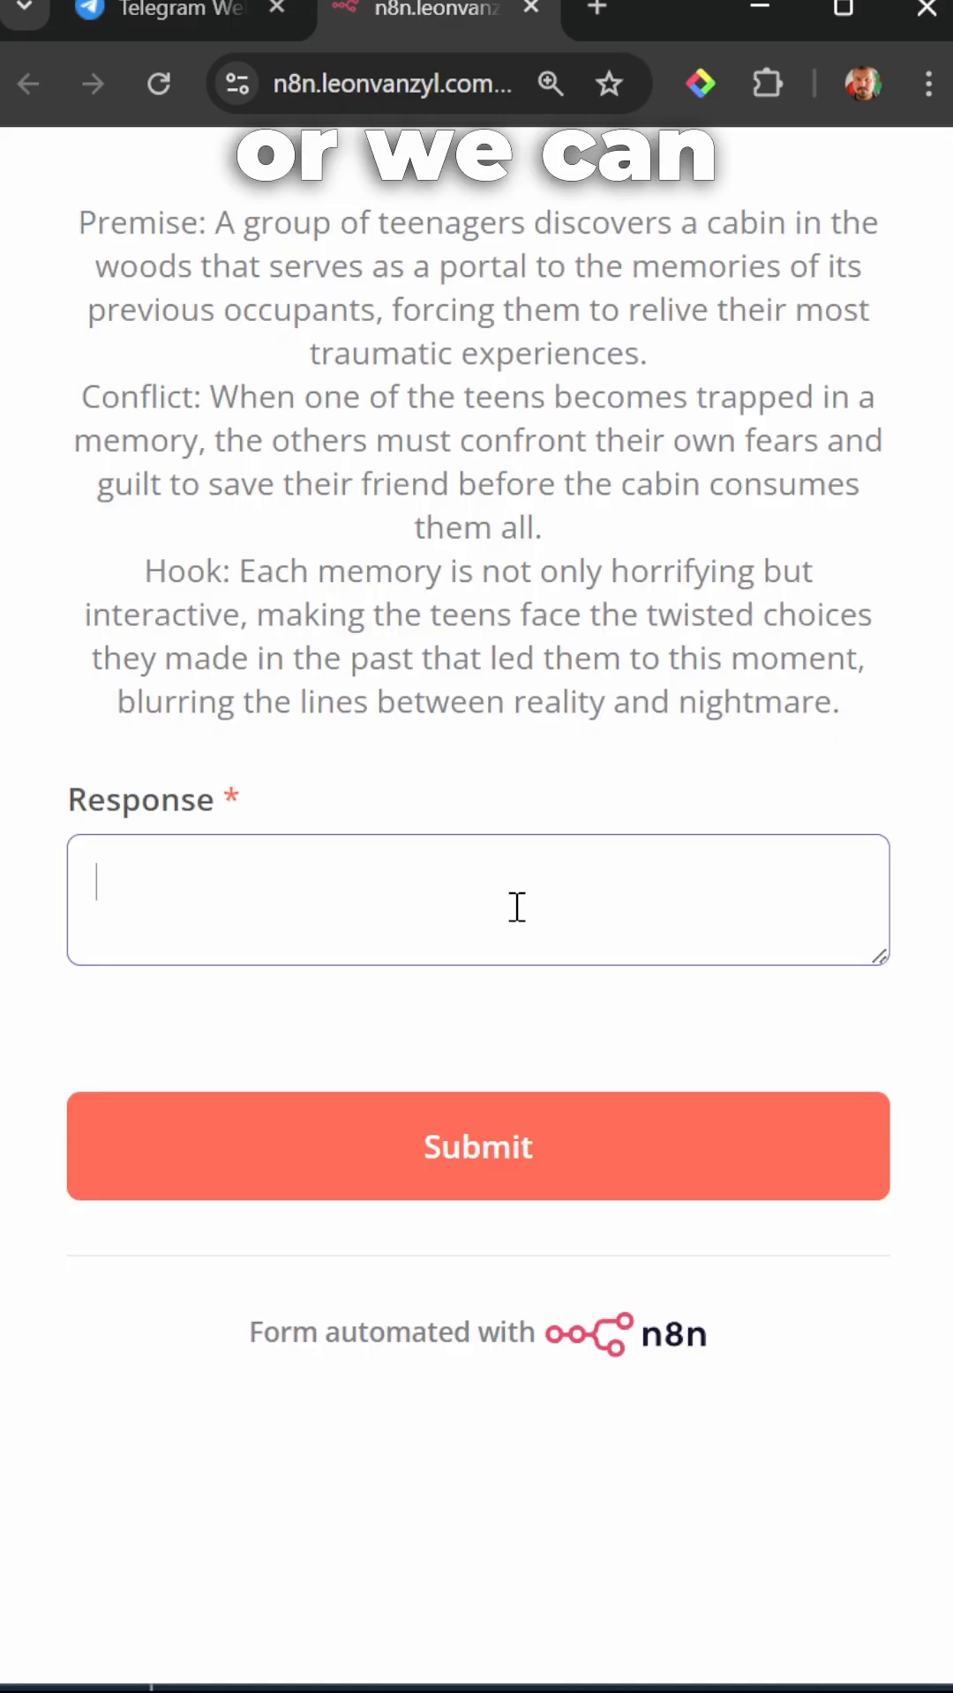
text(Continue)
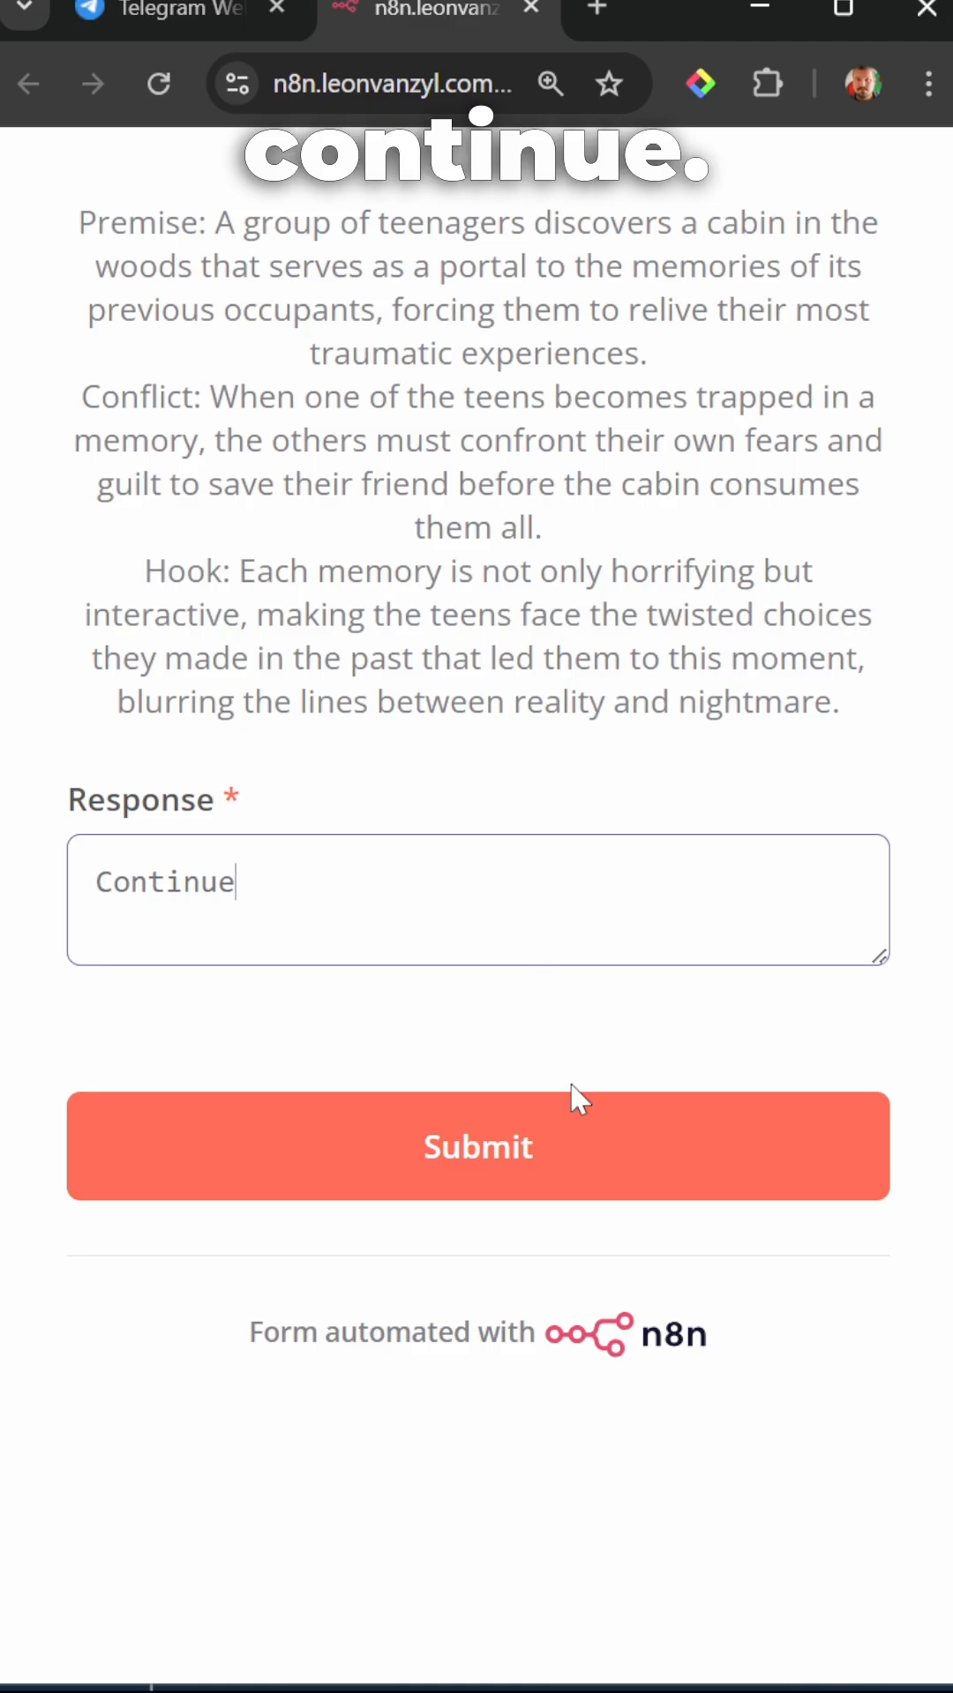
click(478, 1146)
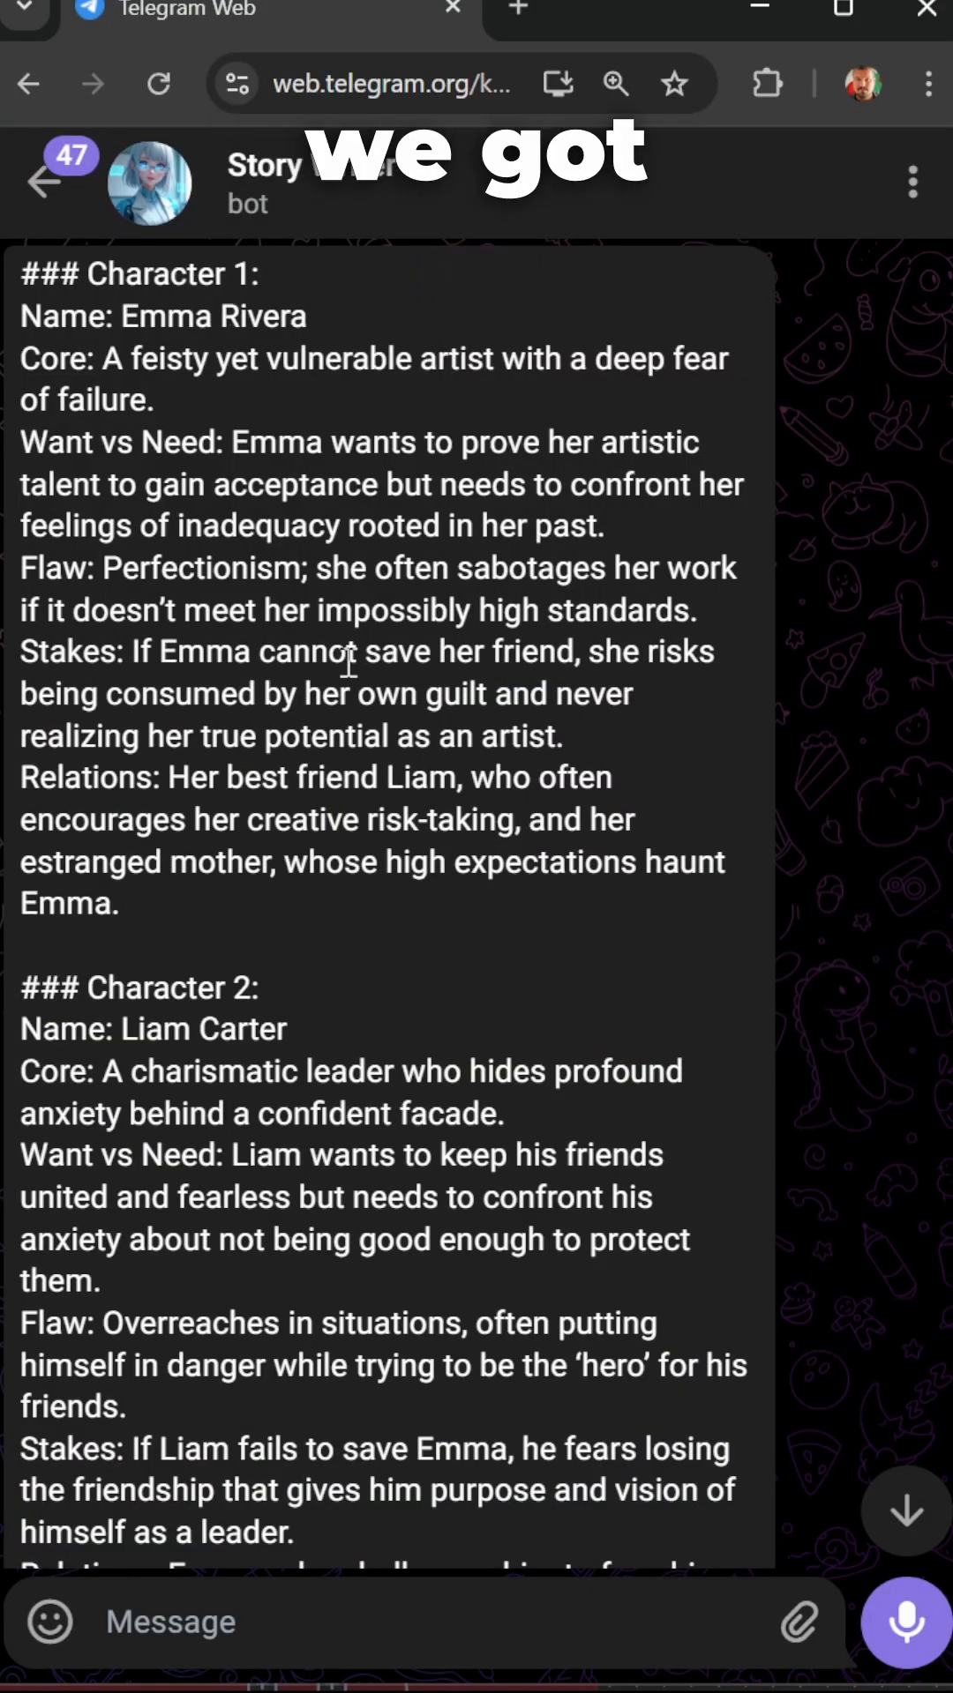
Step: Reply to the Emma and Liam character list asking for a fourth character, Slime Jones
scroll(down, 3)
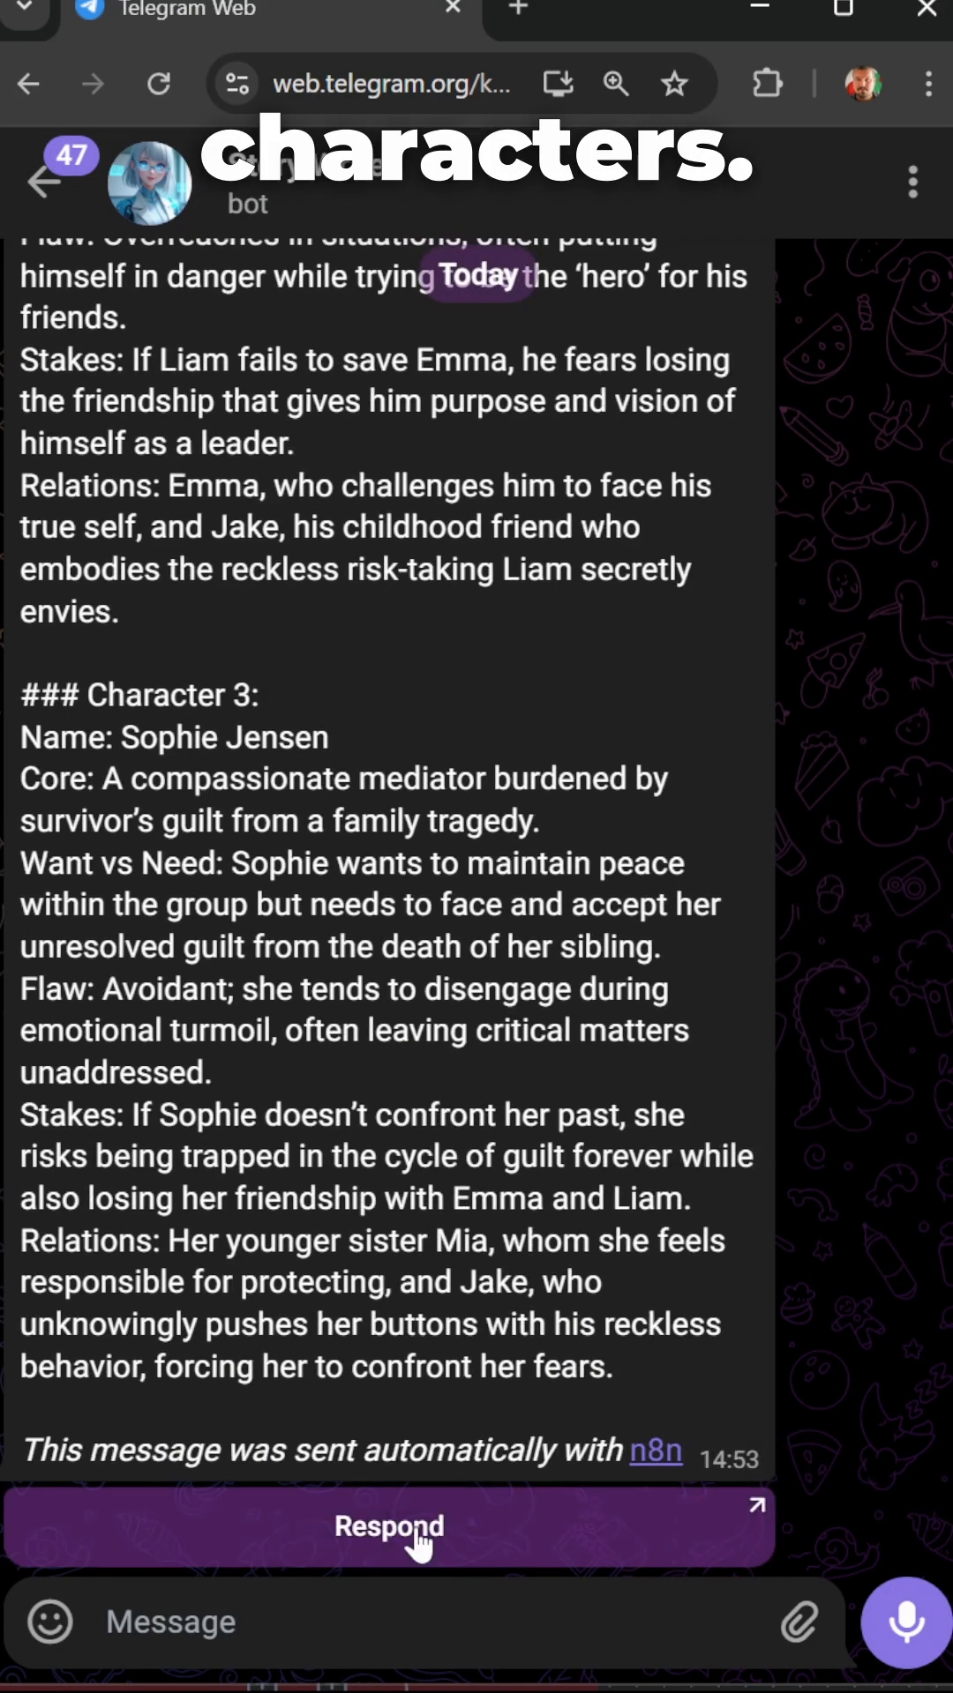
click(388, 1527)
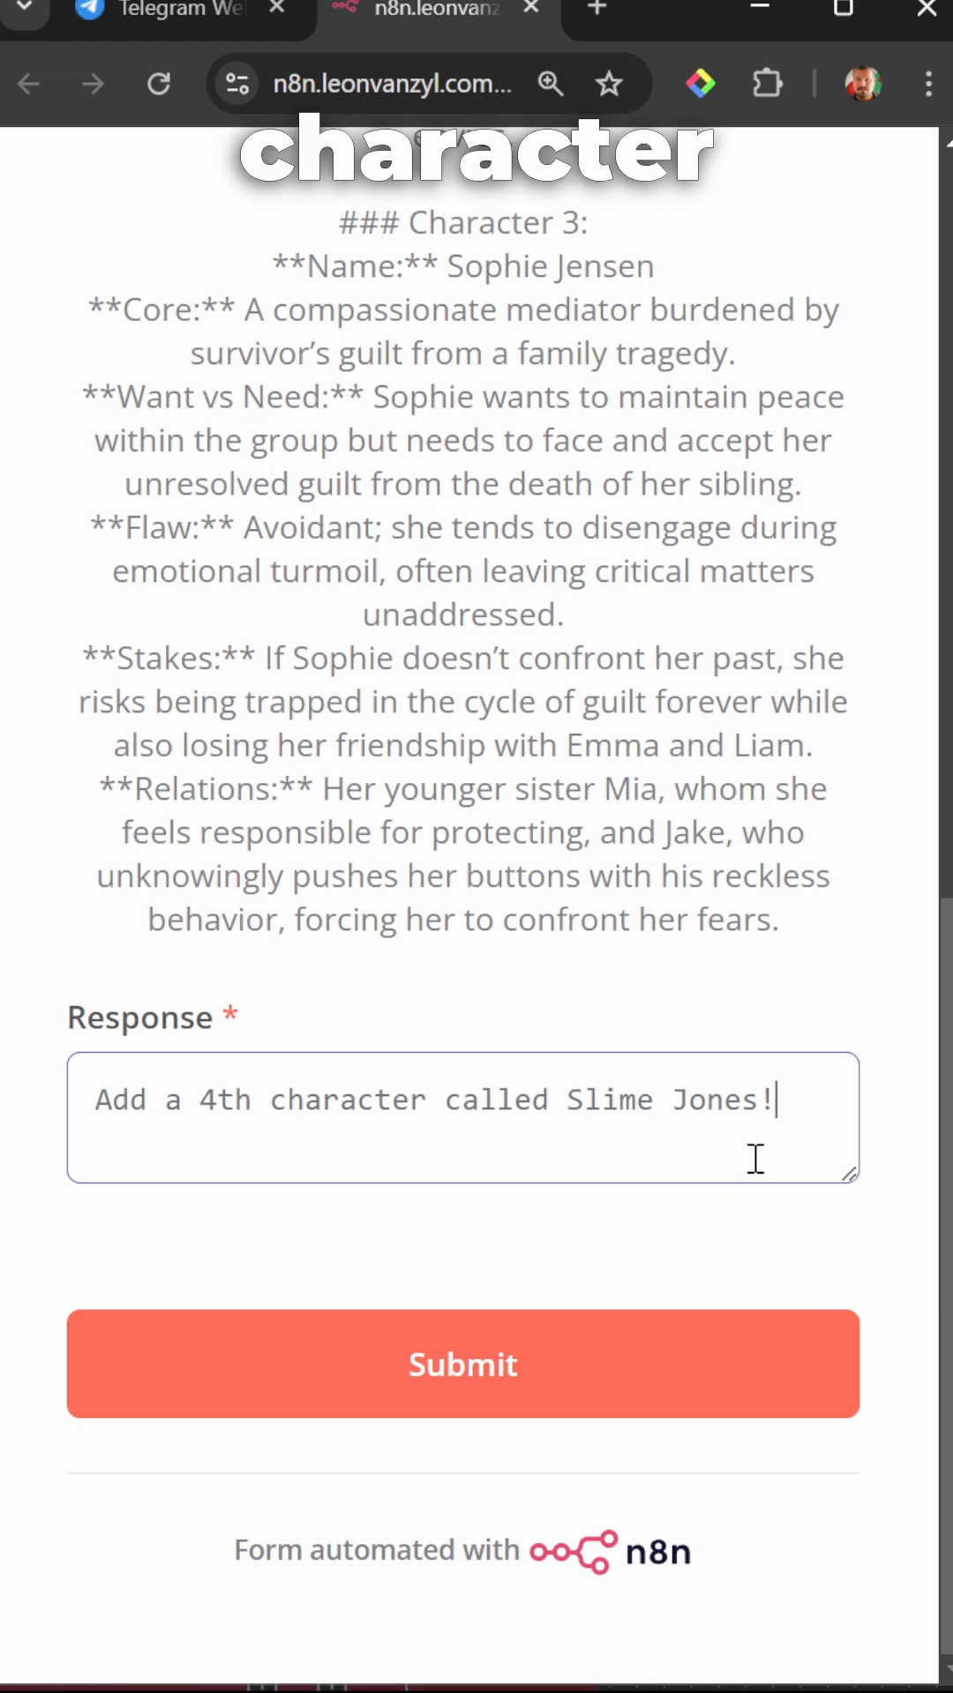
click(463, 1363)
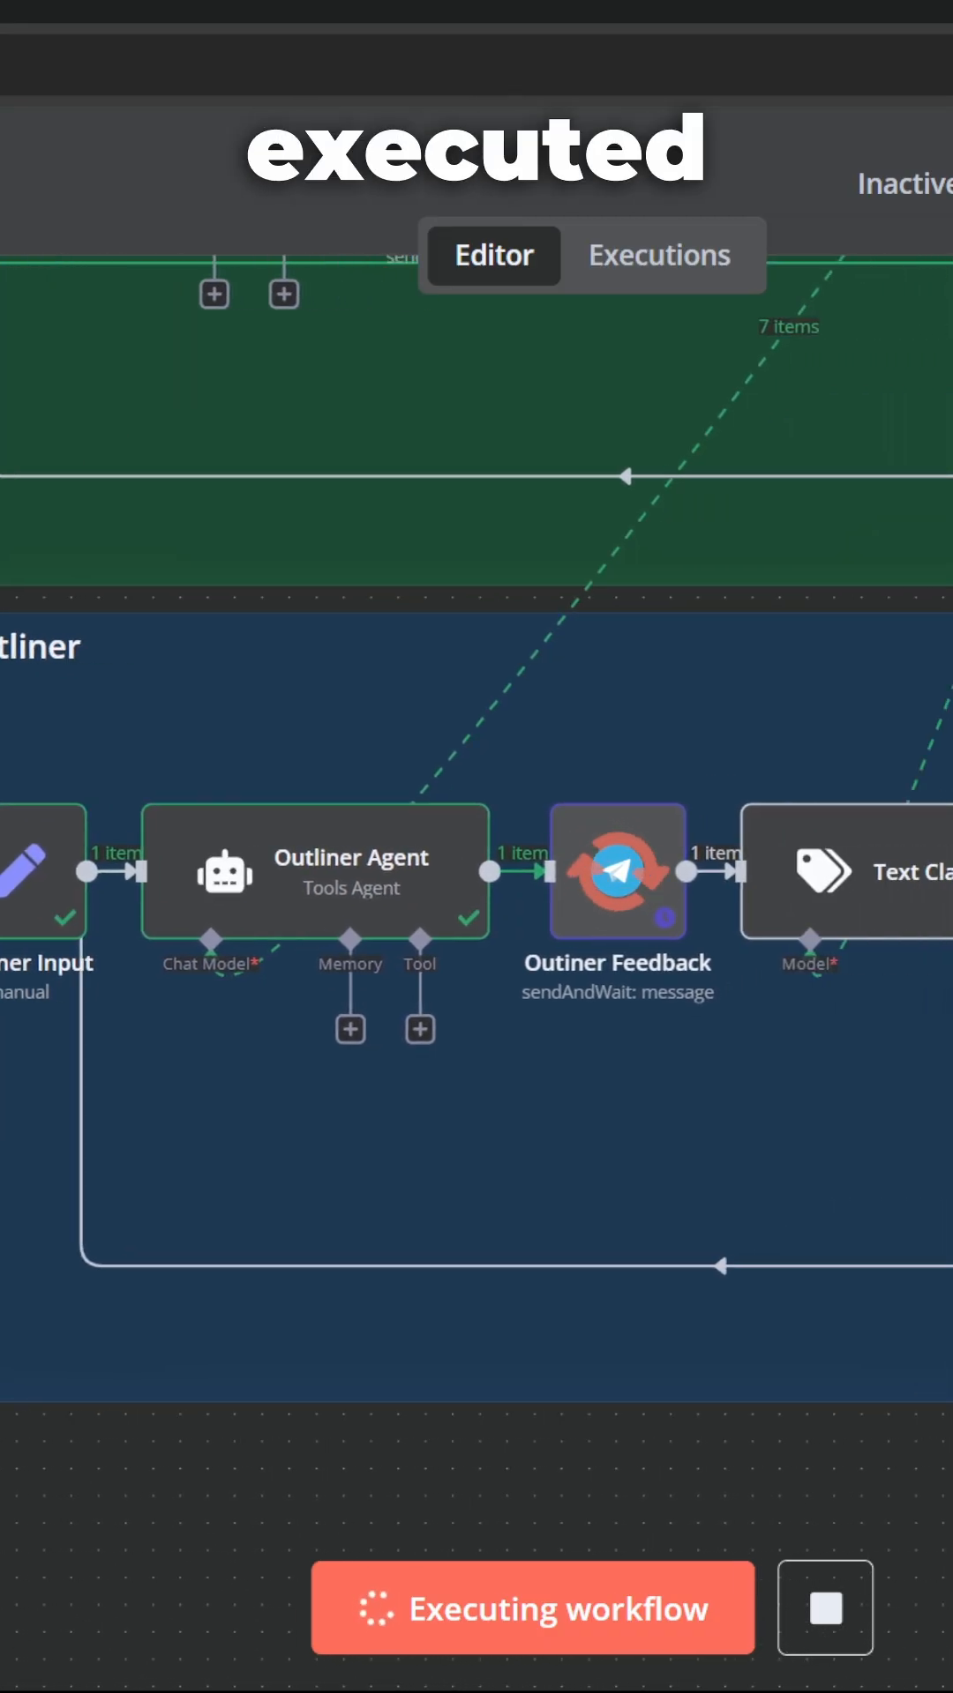
mouse_move(642, 923)
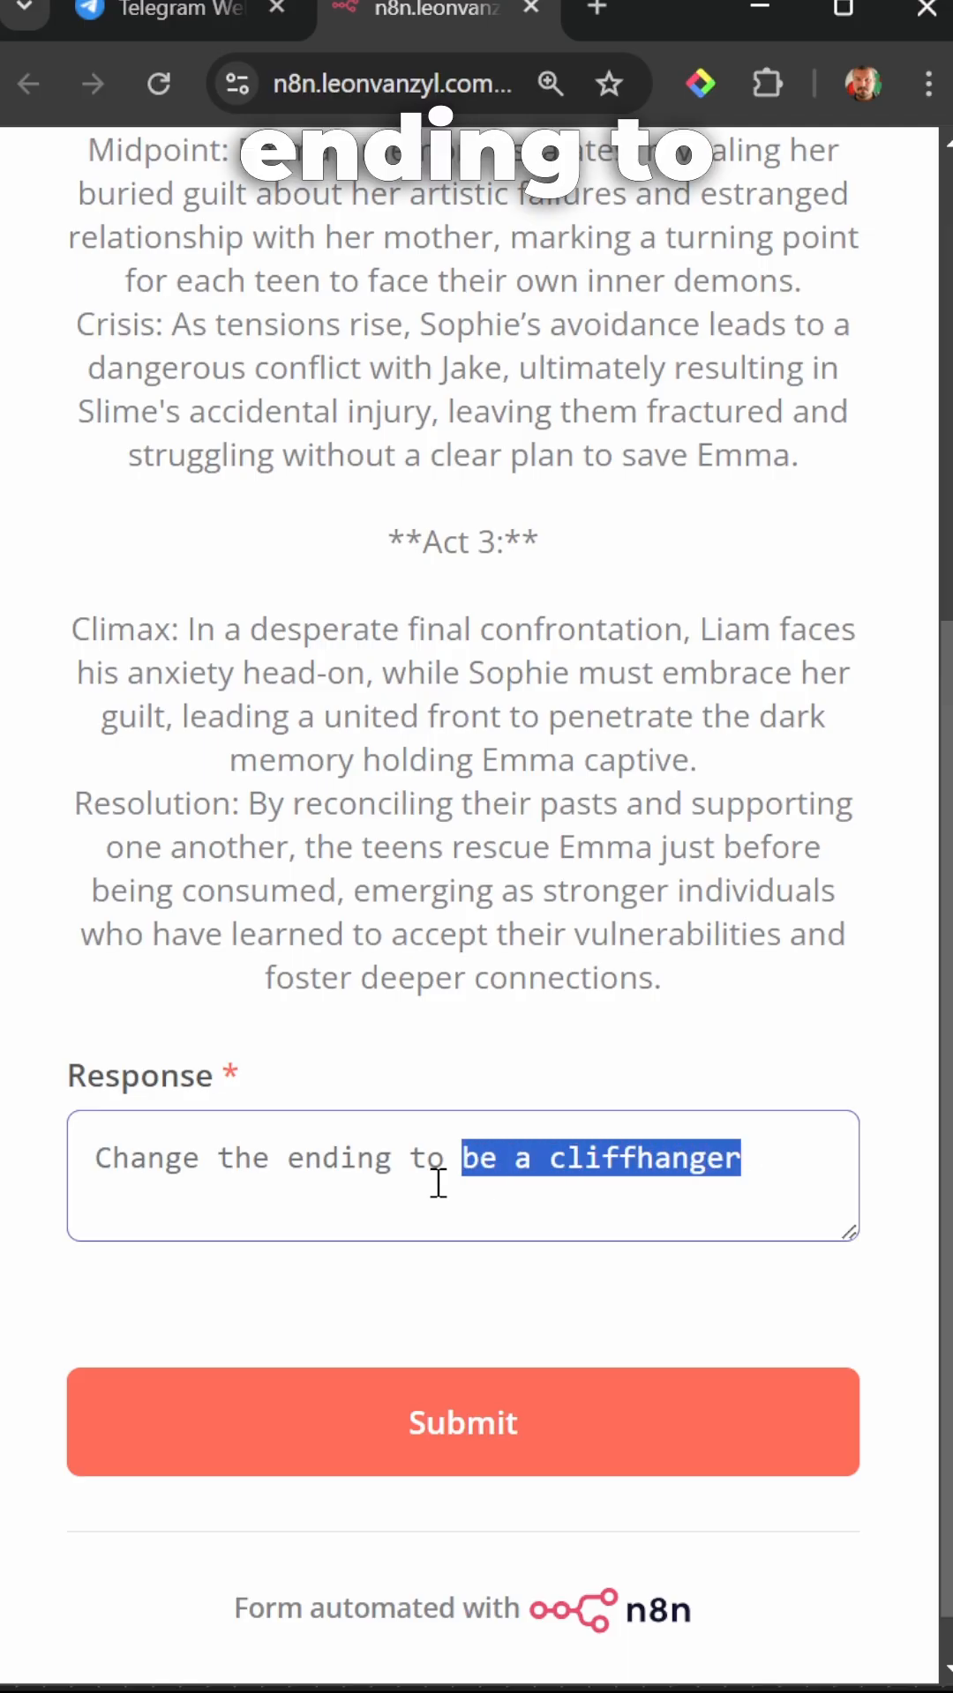
Step: Submit the cliffhanger ending request, then start a response to the revised outline
click(168, 19)
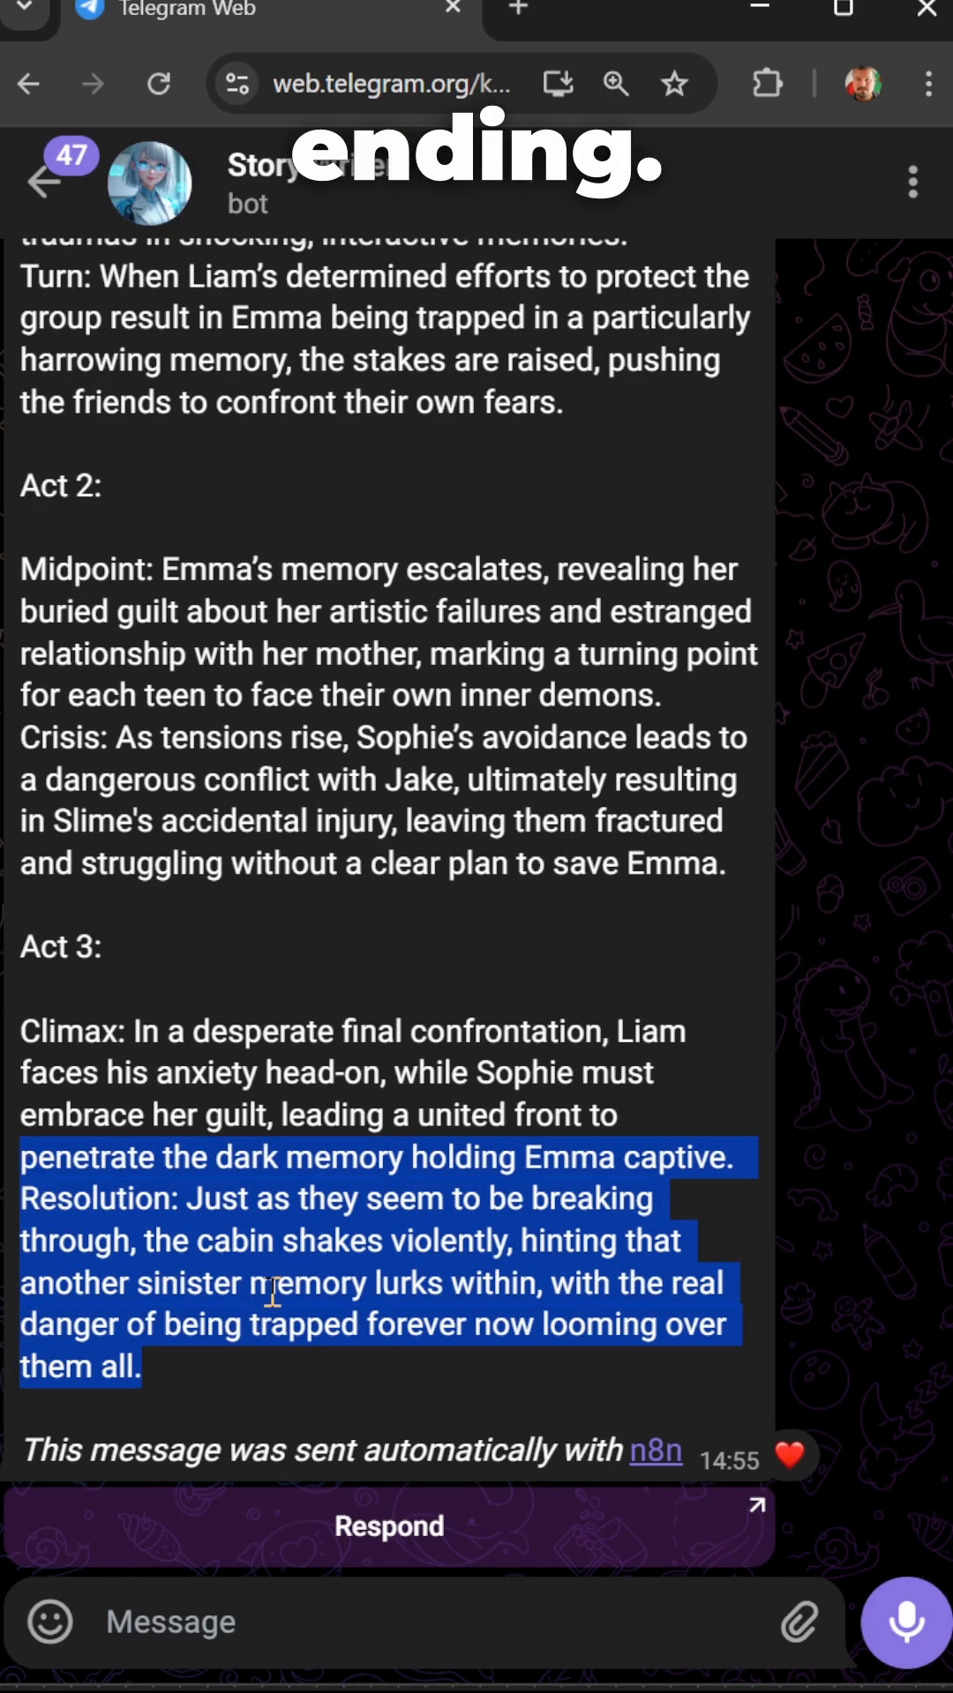
click(652, 1449)
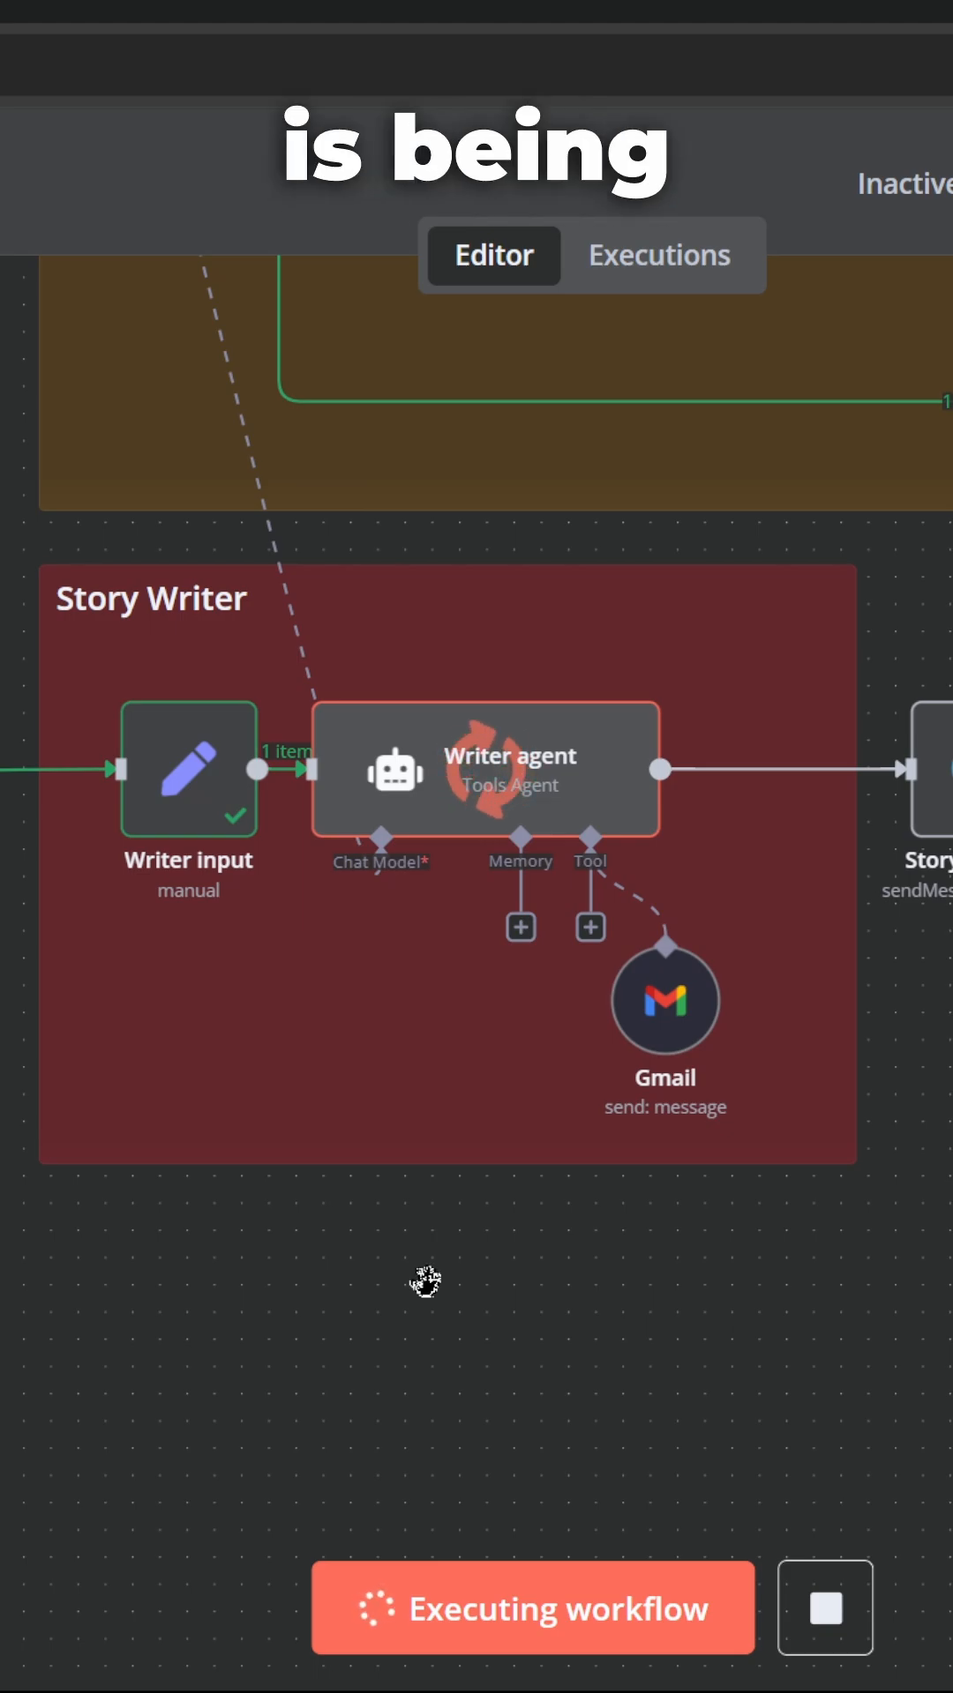
mouse_move(432, 1300)
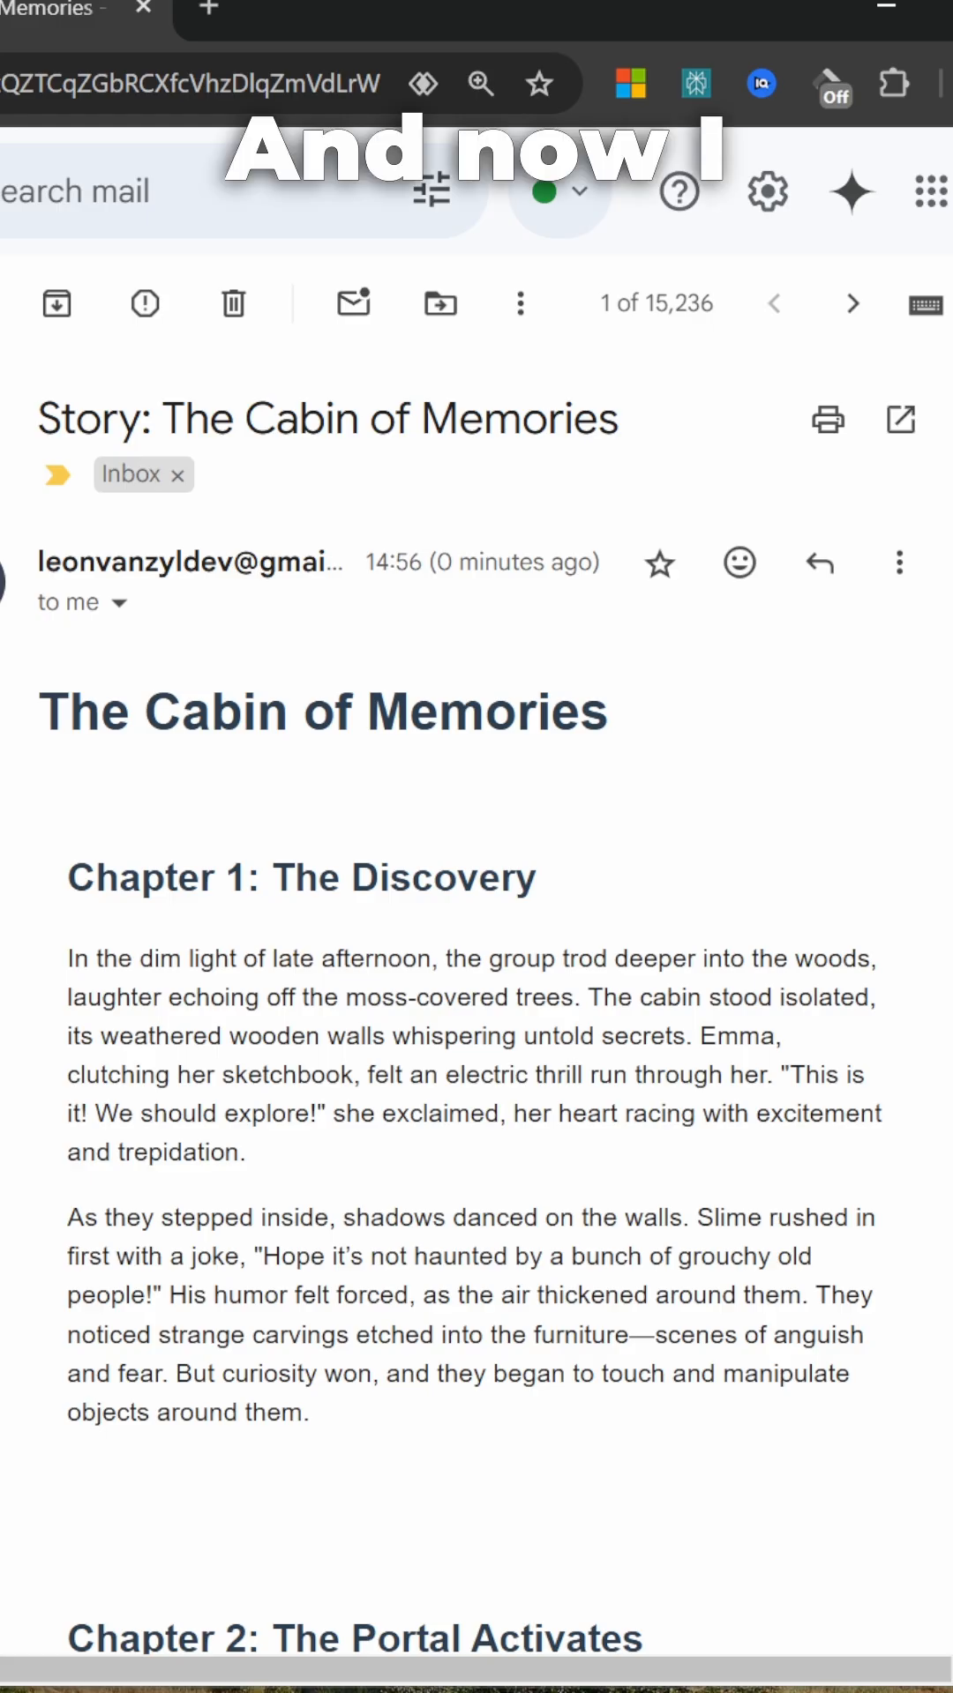
Step: Scroll 'The Cabin of Memories' email down to chapter two, 'The Portal Activates'
scroll(down, 3)
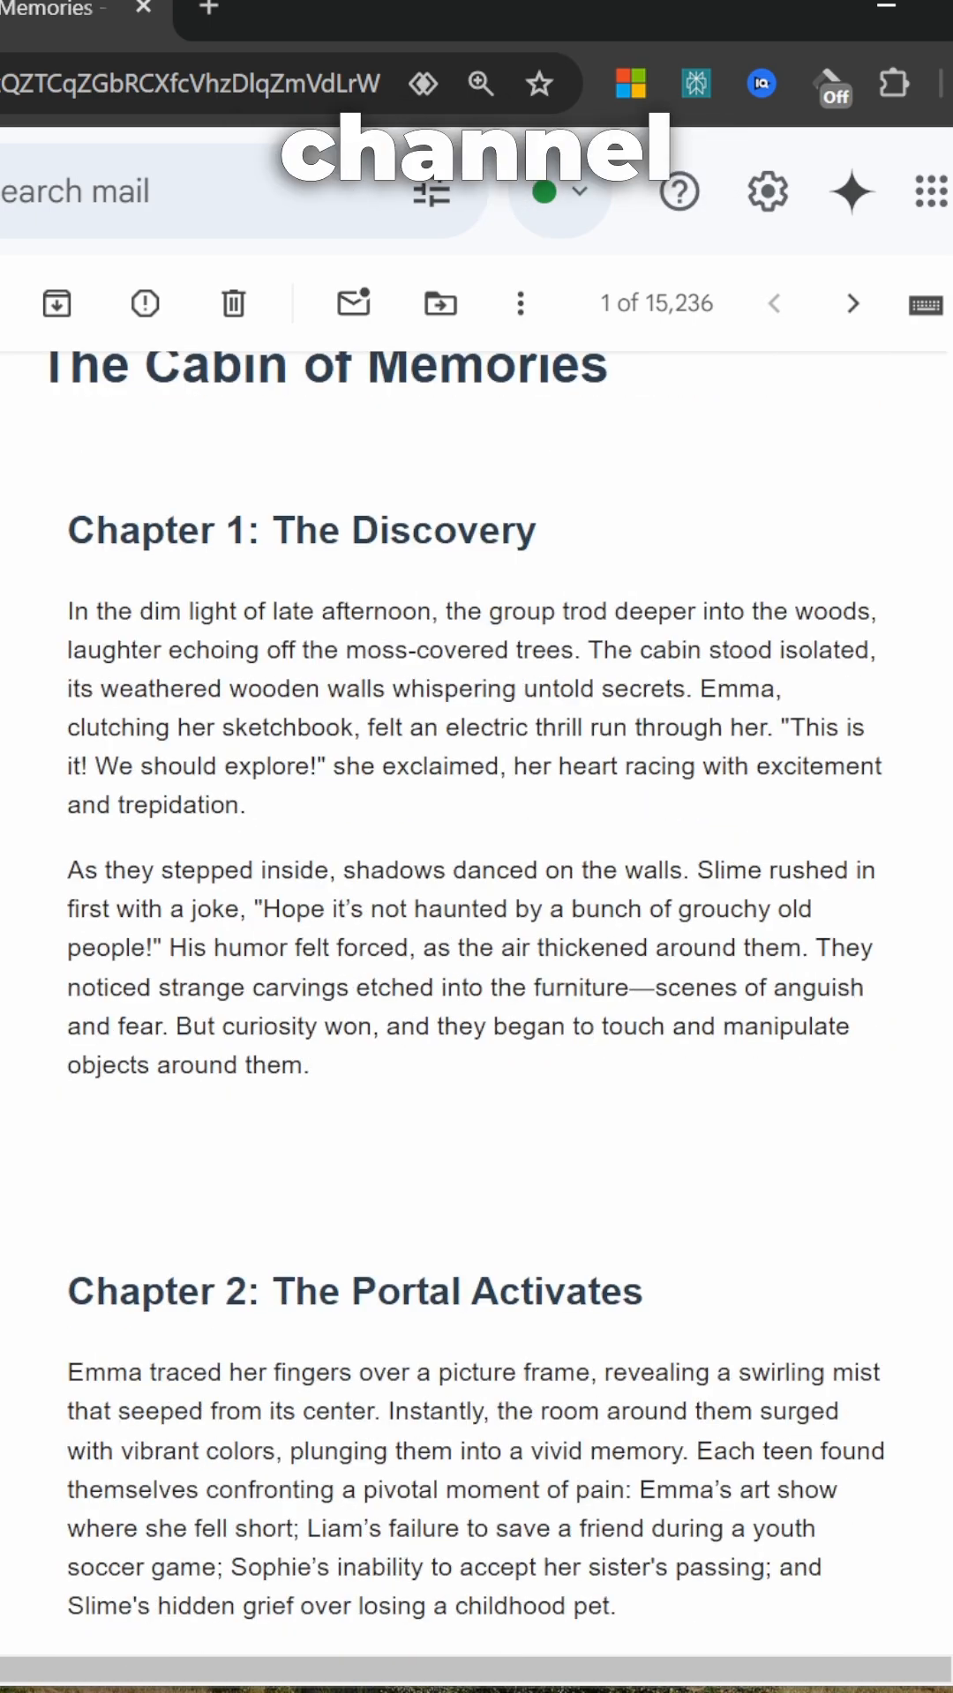
scroll(down, 3)
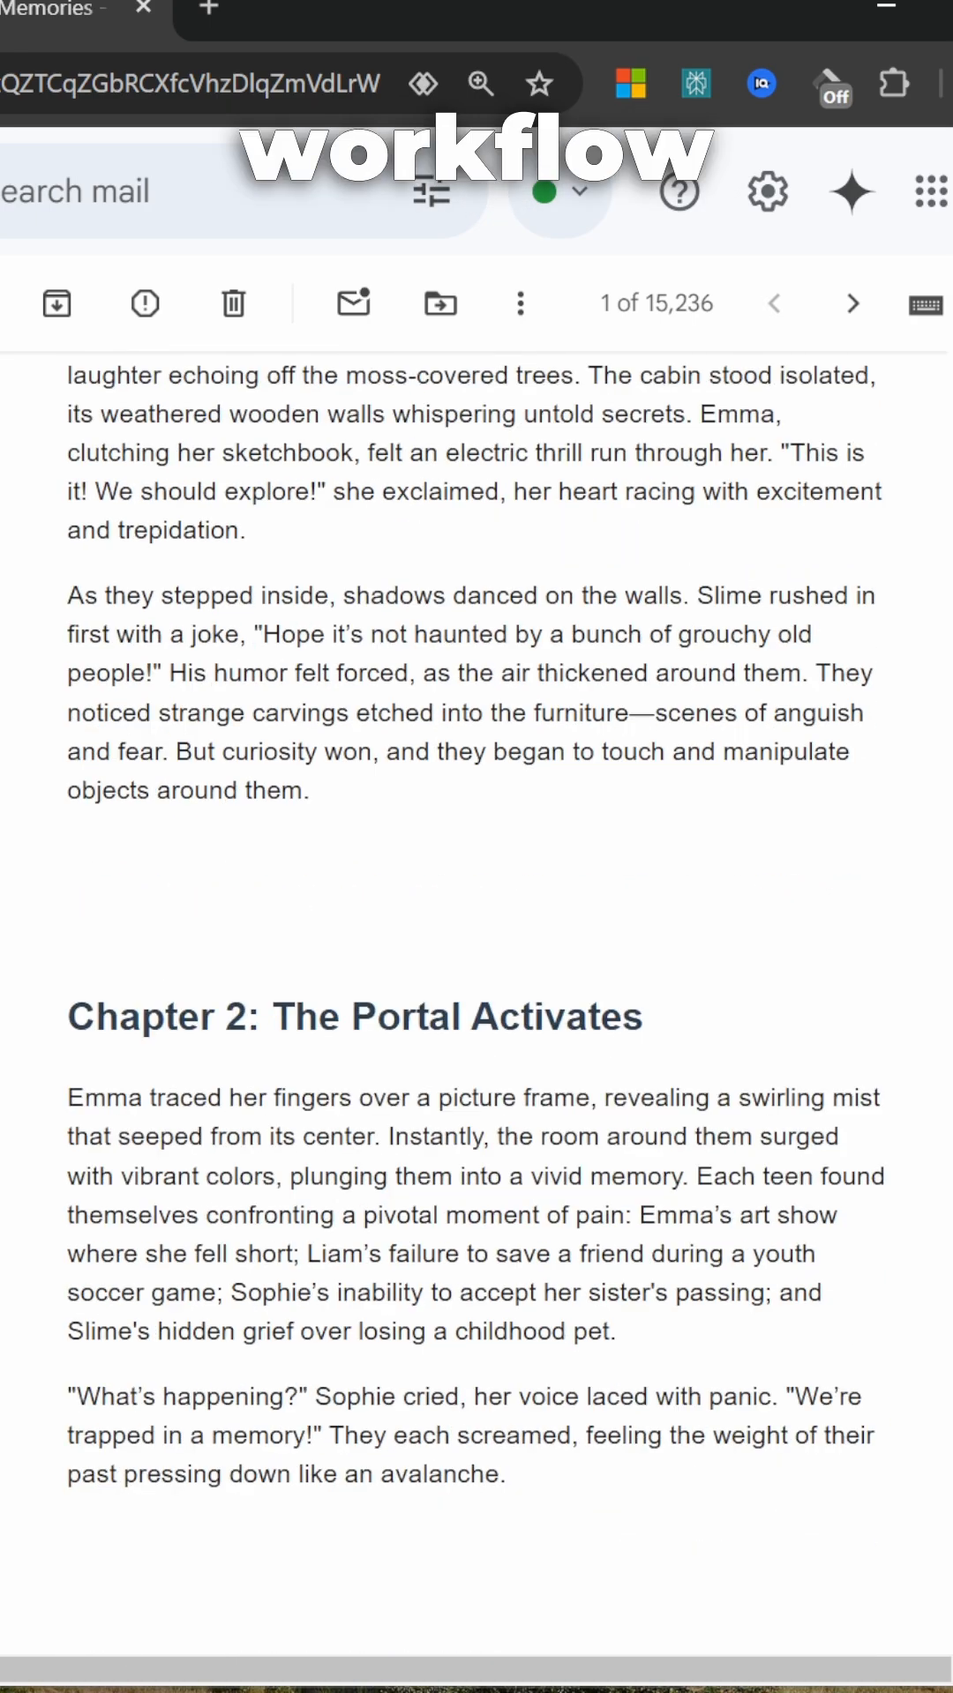